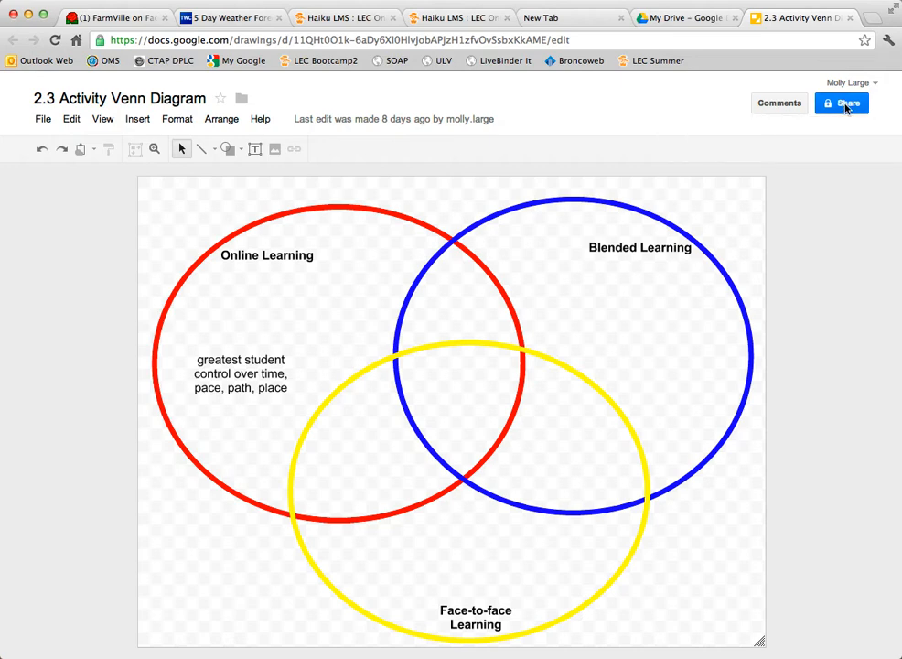
Change the drawing's link sharing to 'Anyone with the link' and close sharing settings.
{"action": "left_click", "coordinate": [844, 101]}
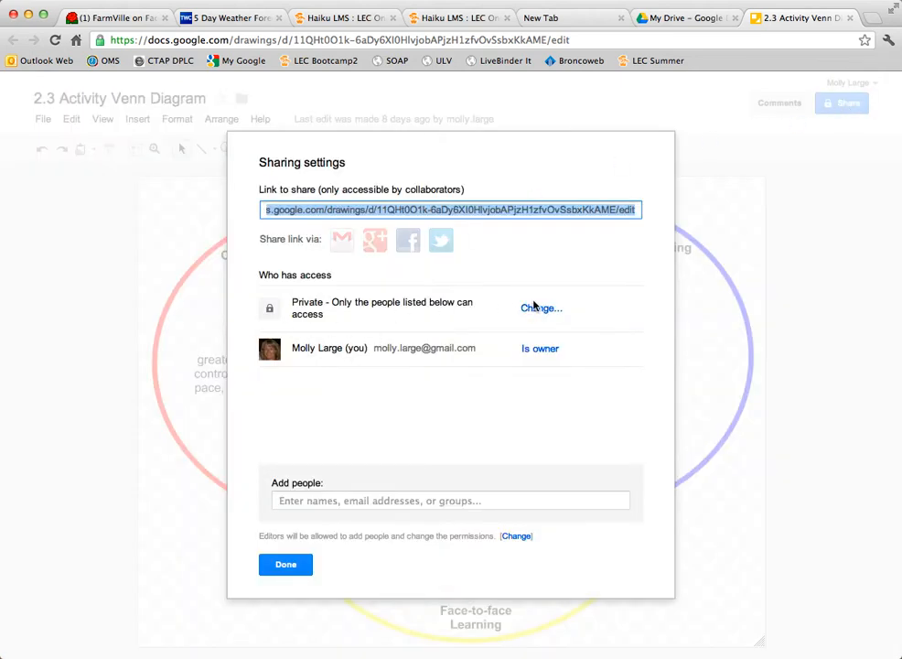
{"action": "left_click", "coordinate": [540, 307]}
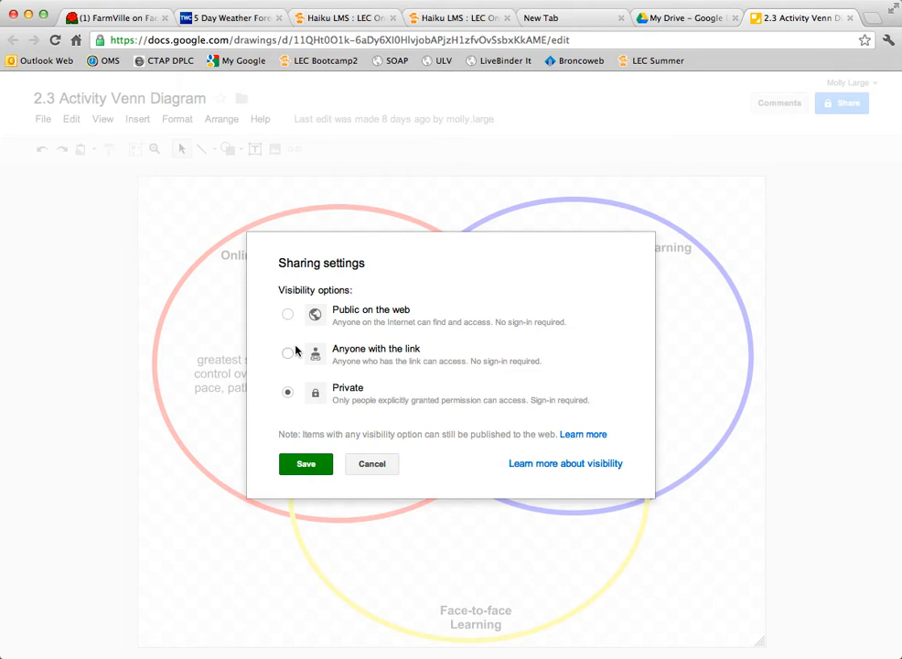
{"action": "left_click", "coordinate": [288, 353]}
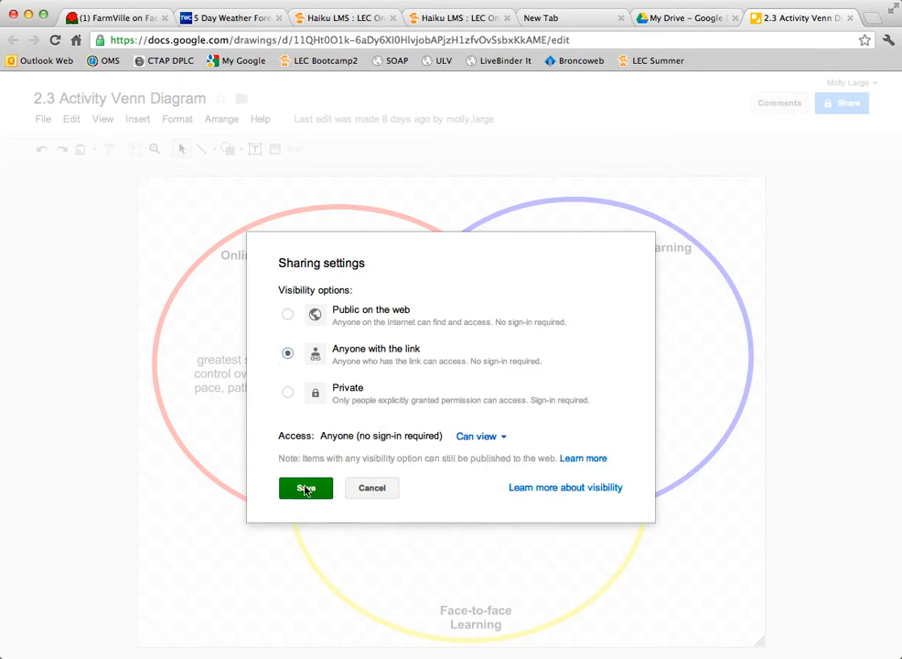
{"action": "left_click", "coordinate": [305, 487]}
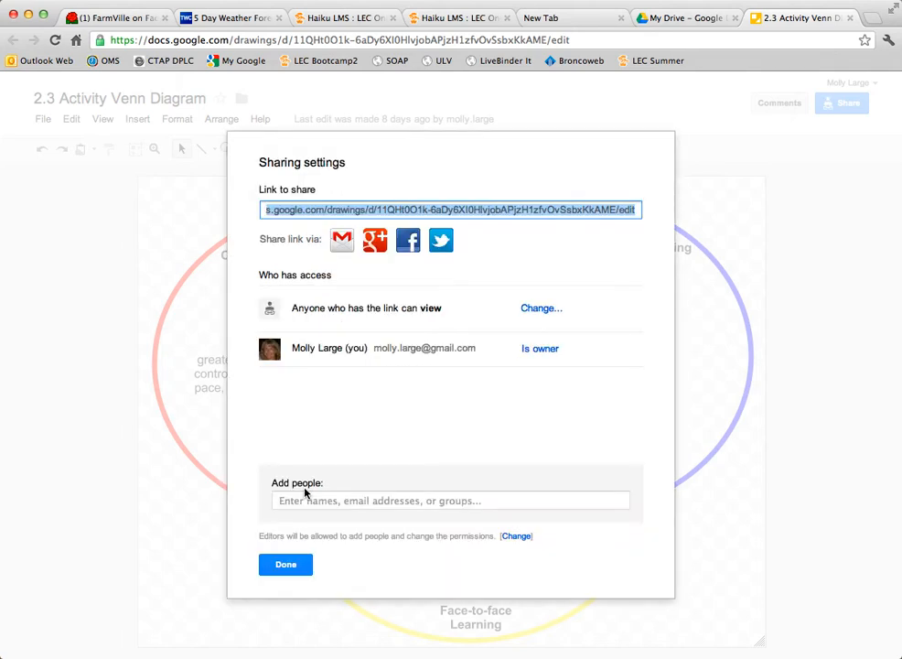
{"action": "left_click", "coordinate": [285, 564]}
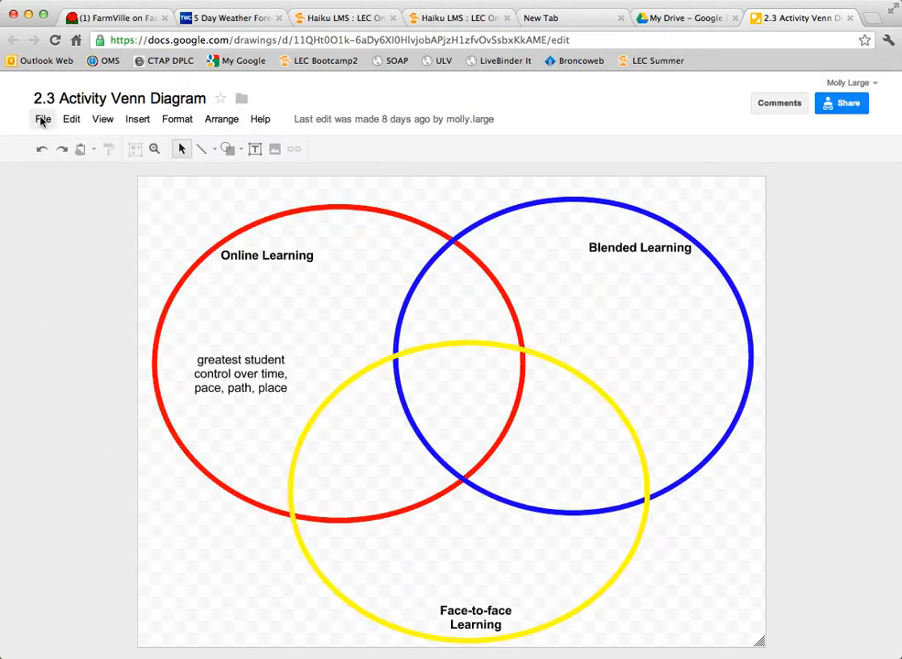
Start publishing the Venn diagram via File > Publish to the web and confirm.
{"action": "left_click", "coordinate": [39, 119]}
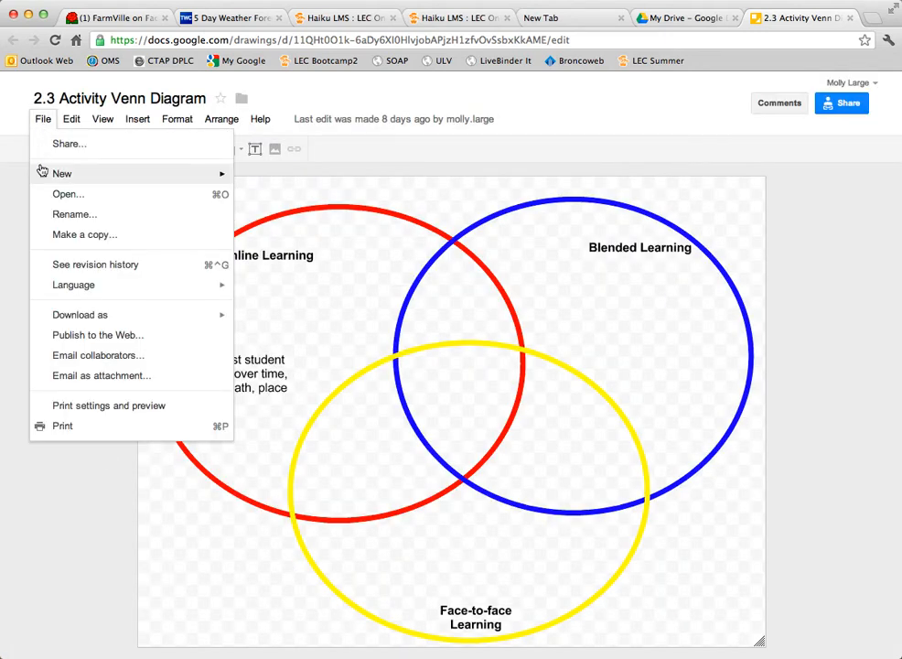
{"action": "left_click", "coordinate": [98, 335]}
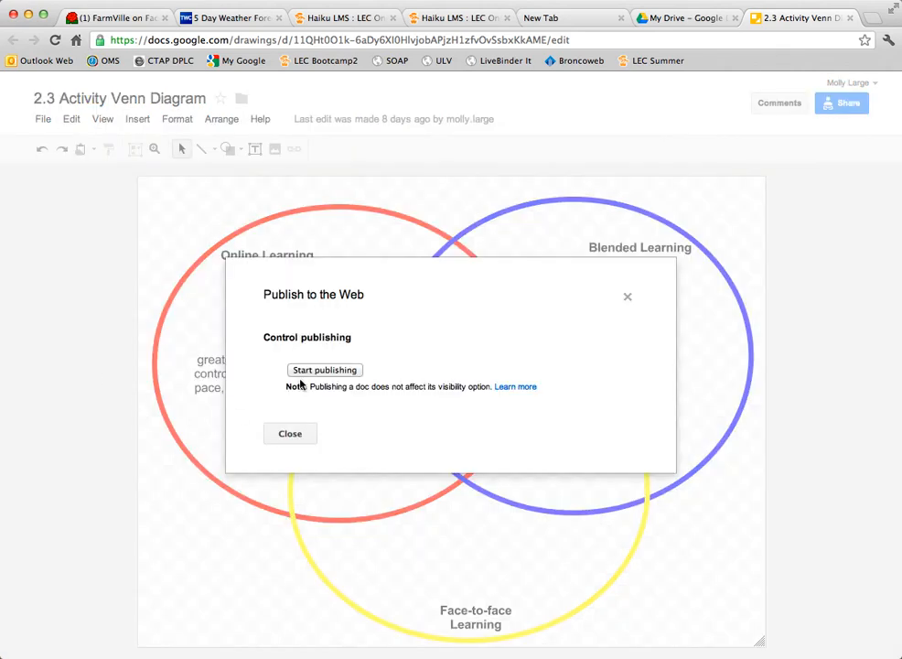
{"action": "left_click", "coordinate": [325, 370]}
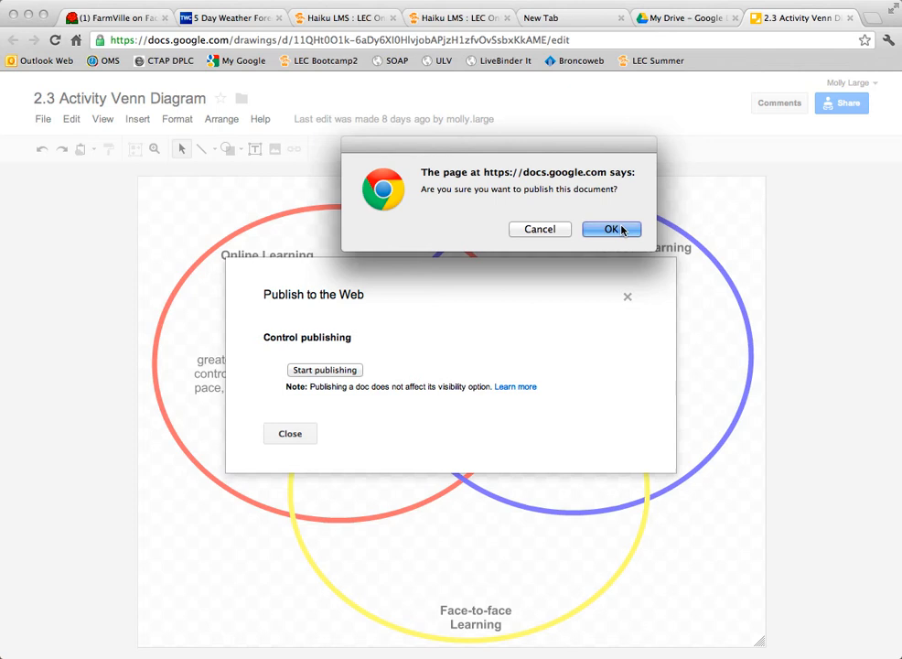
{"action": "left_click", "coordinate": [611, 228]}
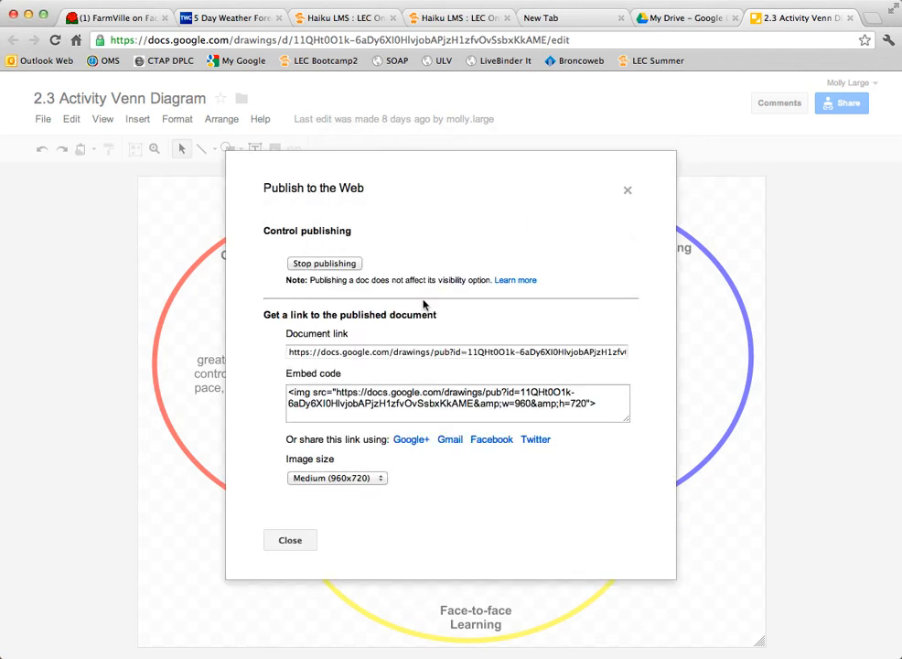
Select the published drawing's embed code in the Embed code box.
{"action": "left_click", "coordinate": [456, 403]}
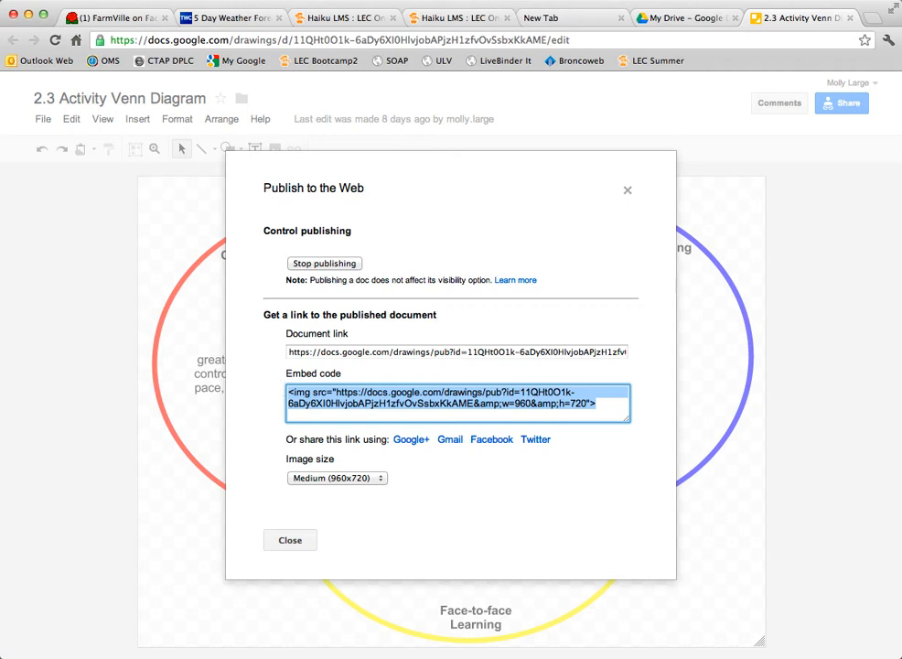
{"action": "mouse_move", "coordinate": [390, 548]}
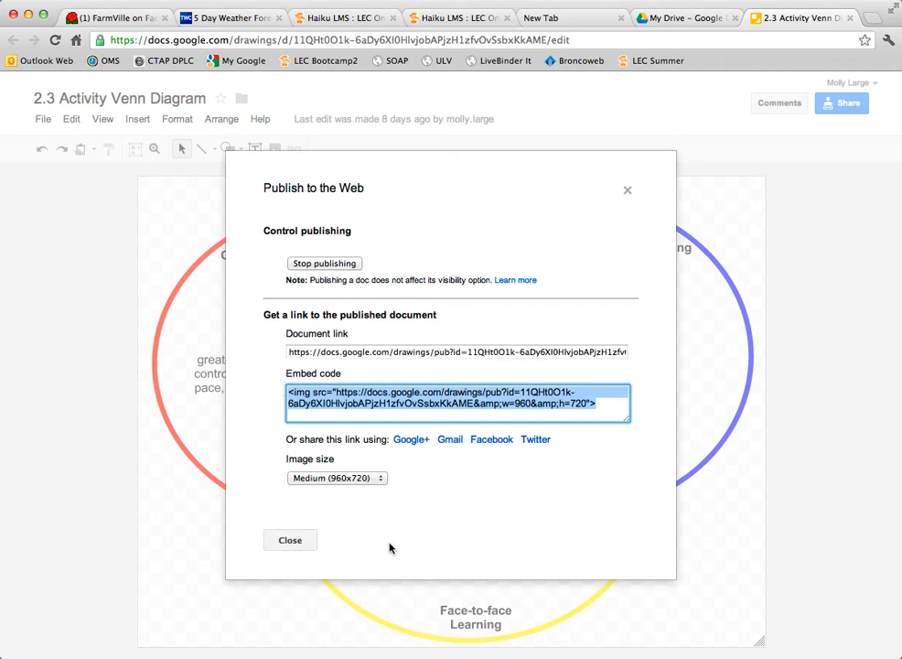
{"action": "mouse_move", "coordinate": [386, 529]}
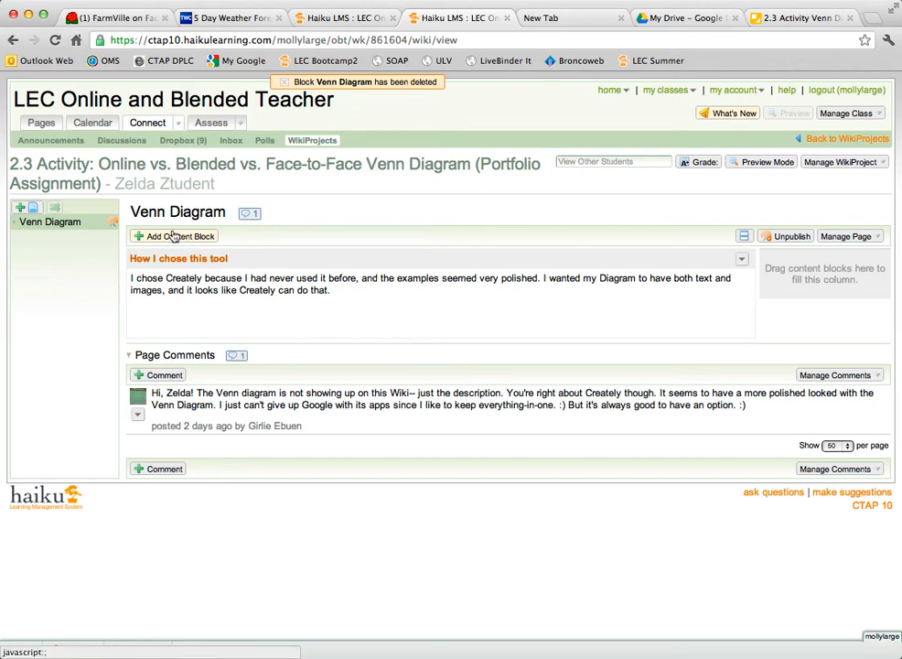
Add a new Embed the Web™ content block to the Venn Diagram wiki page.
{"action": "left_click", "coordinate": [174, 236]}
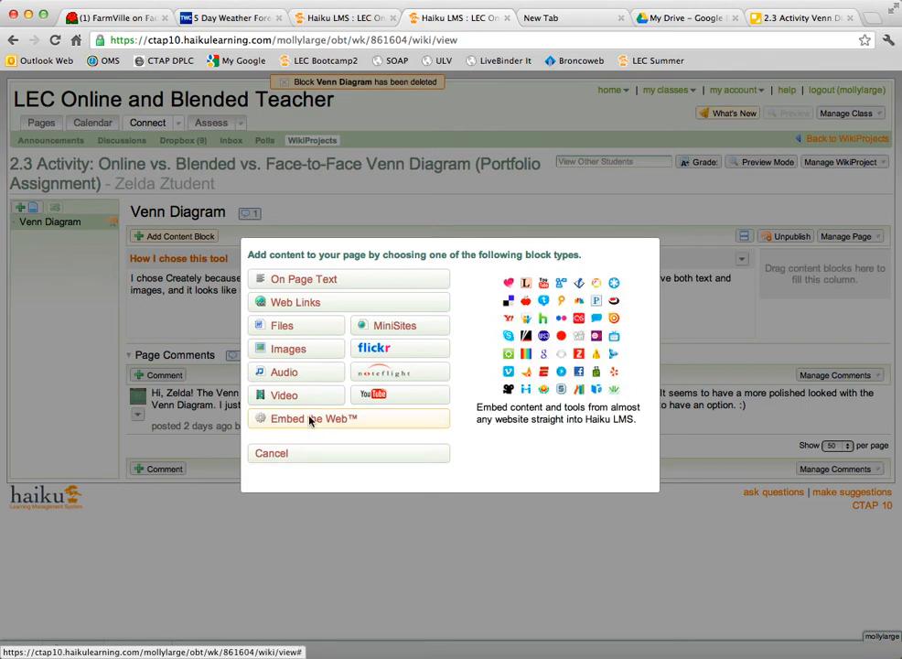
{"action": "left_click", "coordinate": [309, 418]}
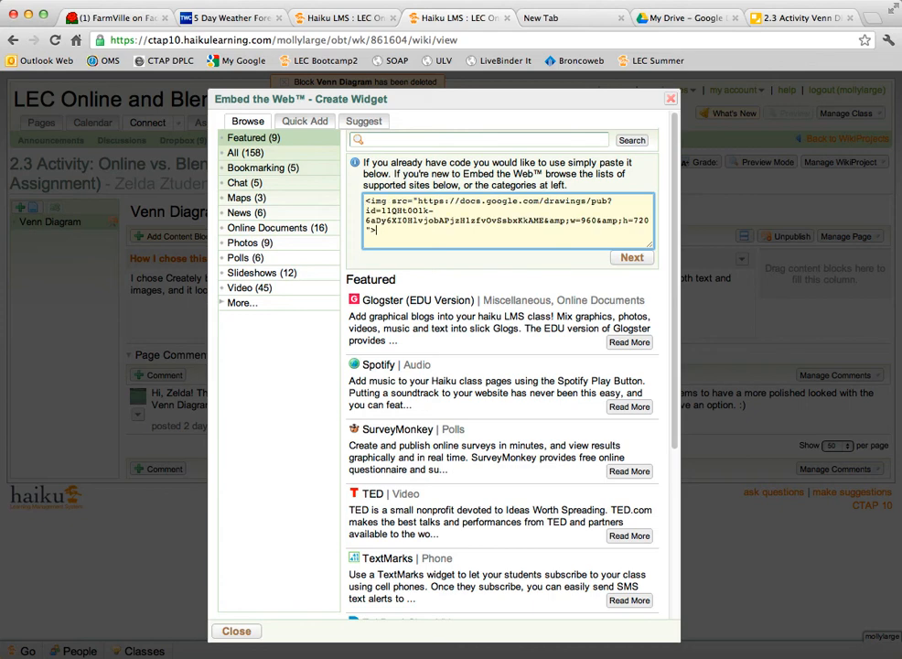
{"action": "mouse_move", "coordinate": [631, 257]}
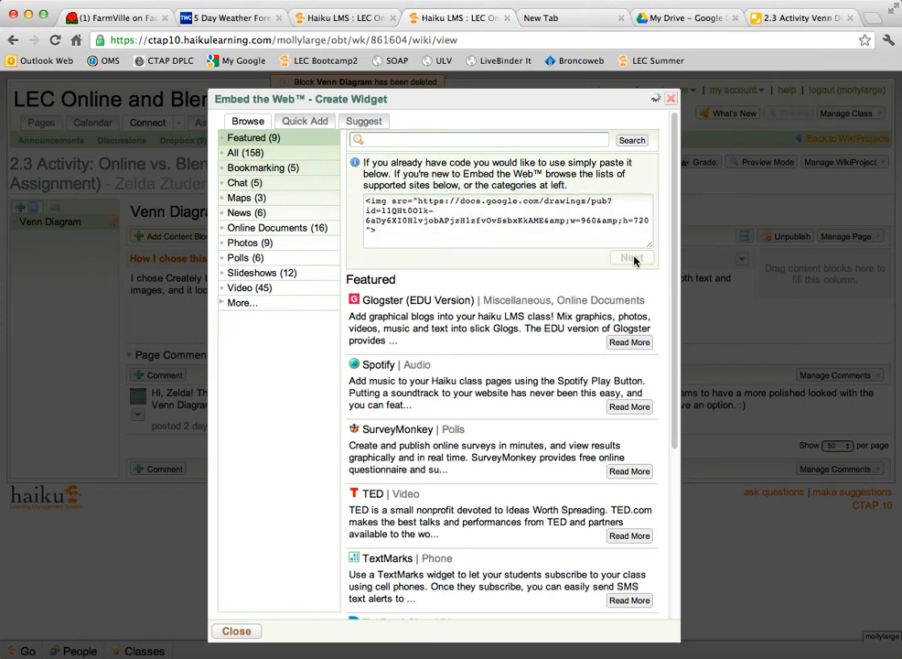
Continue with the pasted embed code and accept the unrecognized-code warning.
{"action": "left_click", "coordinate": [631, 257]}
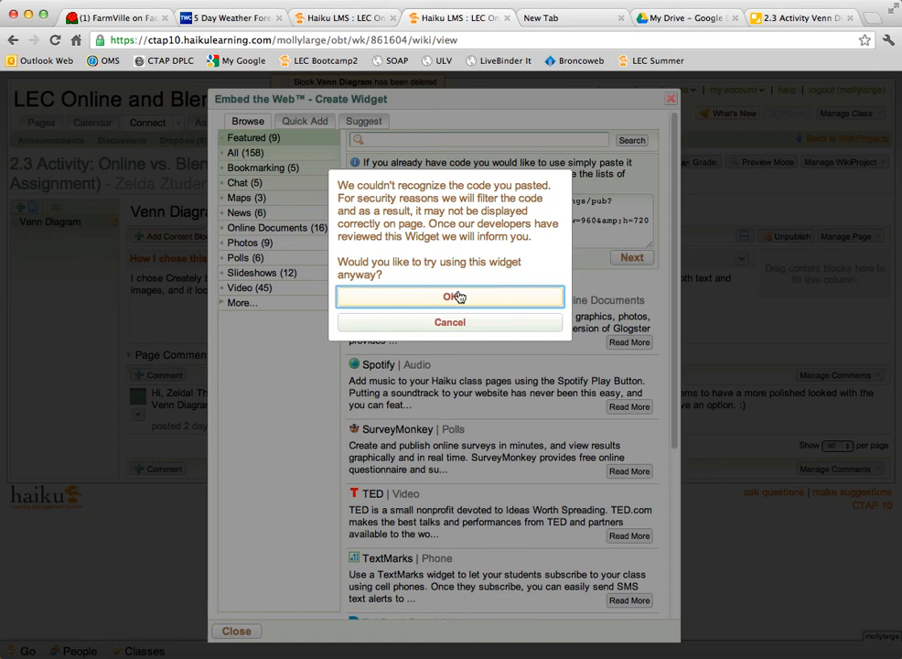
{"action": "left_click", "coordinate": [450, 296]}
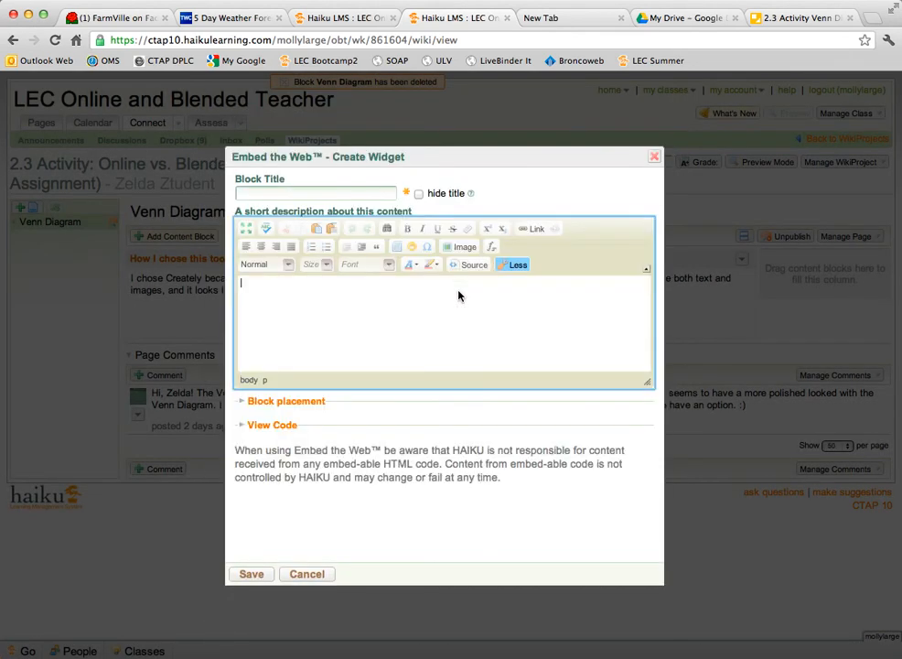
Title the block 'Venn Diagram', save it, and scroll to view it.
{"action": "type", "text": "V"}
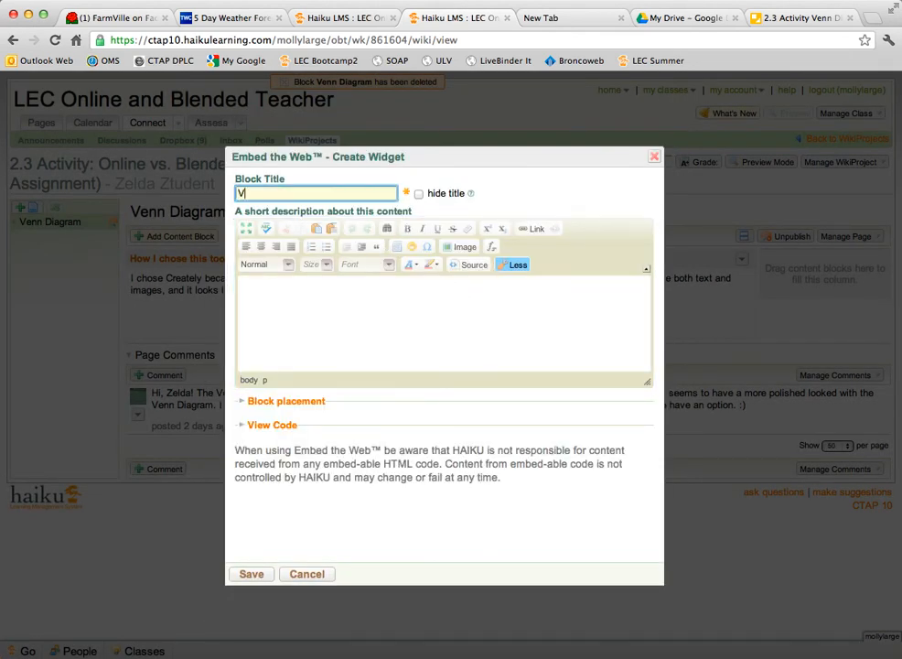
{"action": "type", "text": "enn Diagram"}
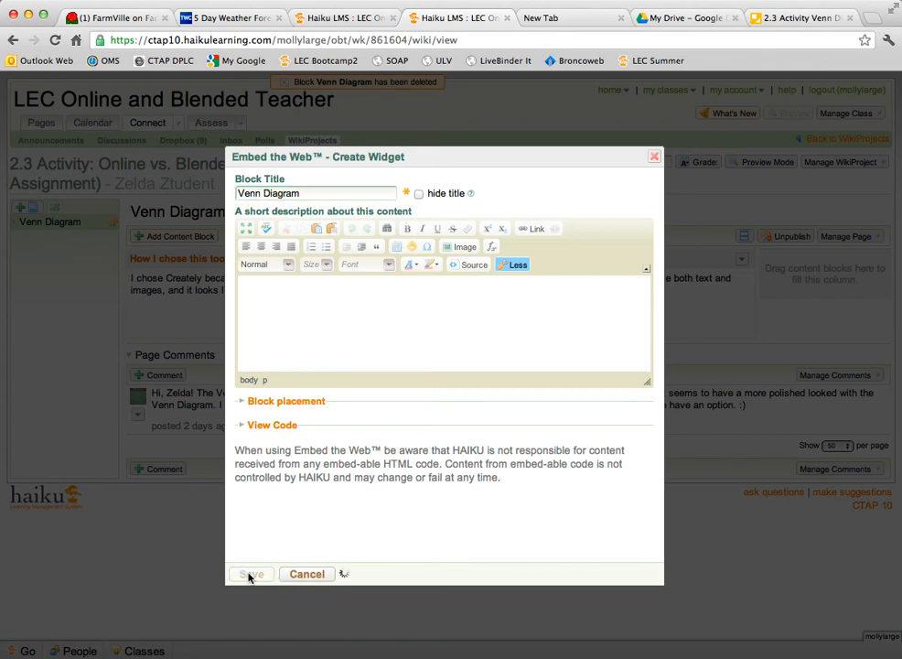
{"action": "left_click", "coordinate": [306, 573]}
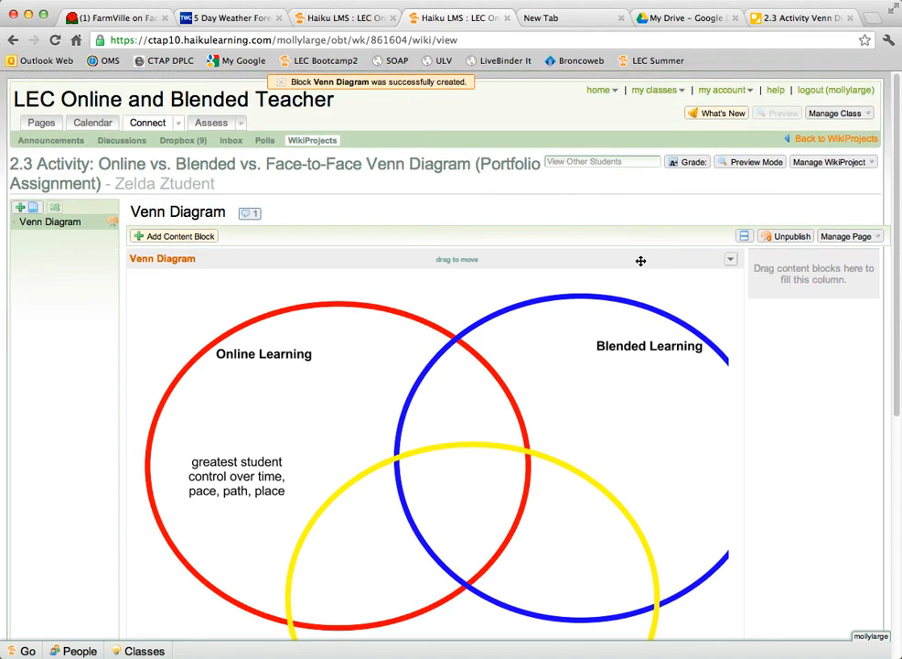
{"action": "scroll", "scroll_direction": "down", "scroll_amount": 3}
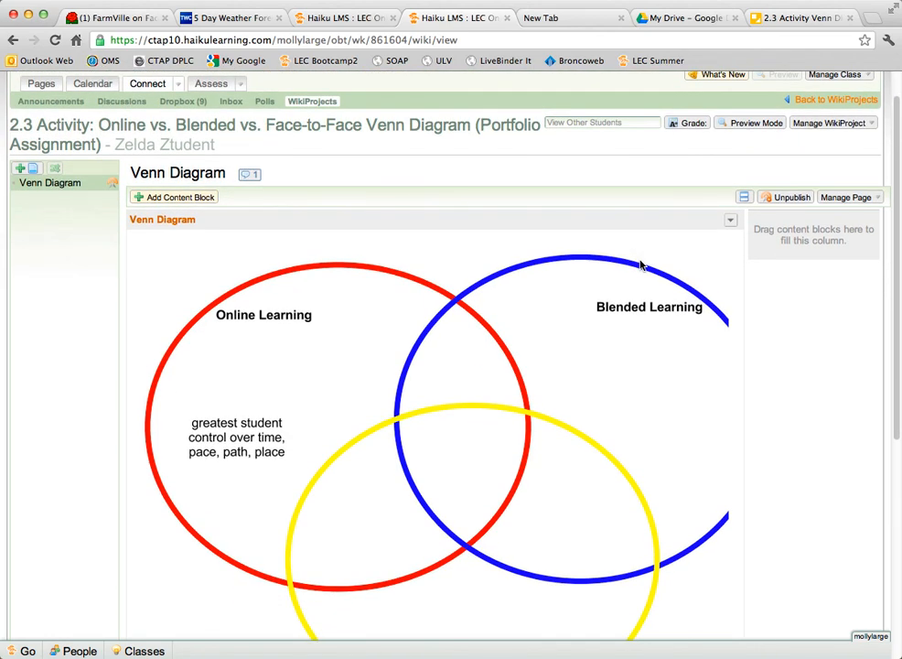